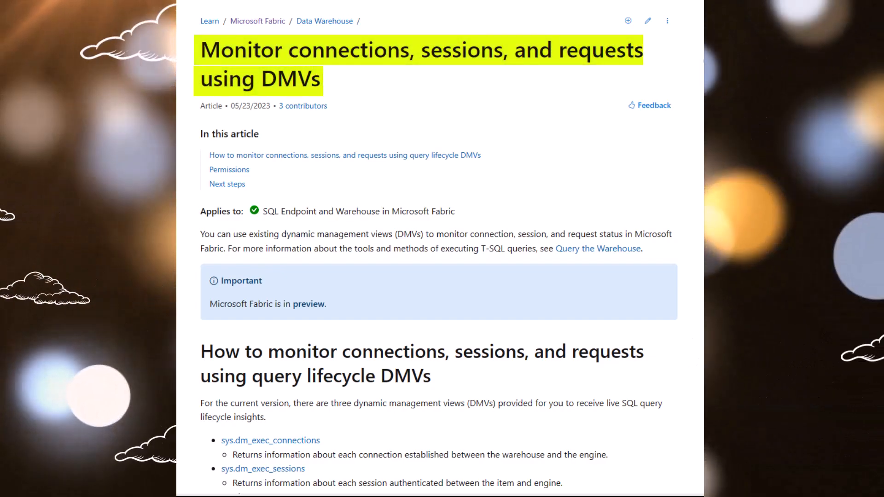
Expand the CollegeDW warehouse in Object Explorer to list its tables (Grades, courses, enrollment, students).
scroll("down", 3)
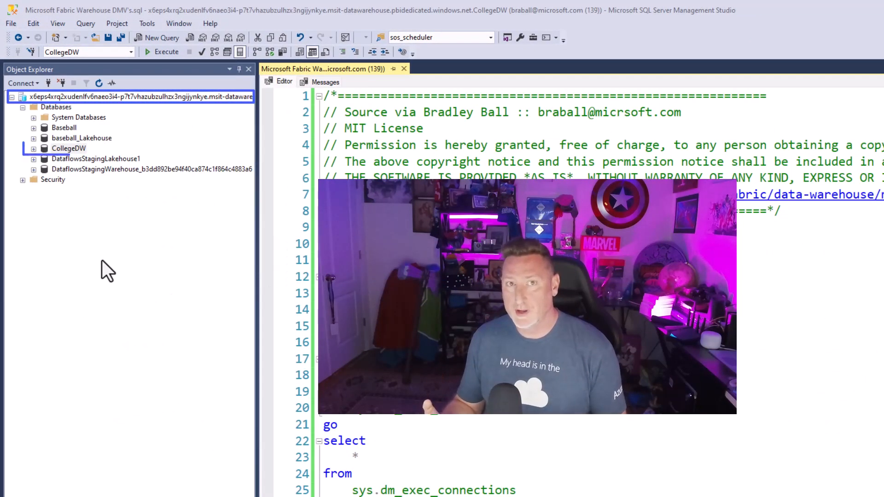
left_click(70, 148)
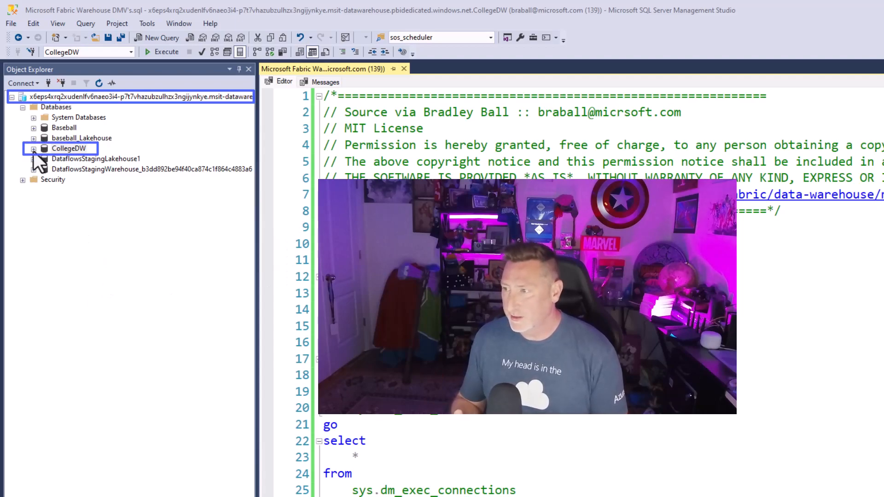
left_click(33, 148)
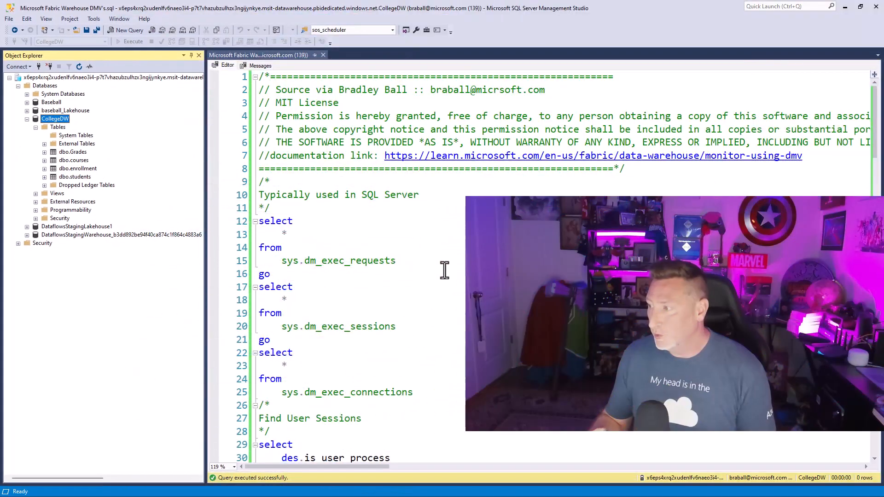
Run SELECT * FROM sys.dm_exec_requests and scroll its 158 request rows.
left_click_drag(258, 220, 395, 261)
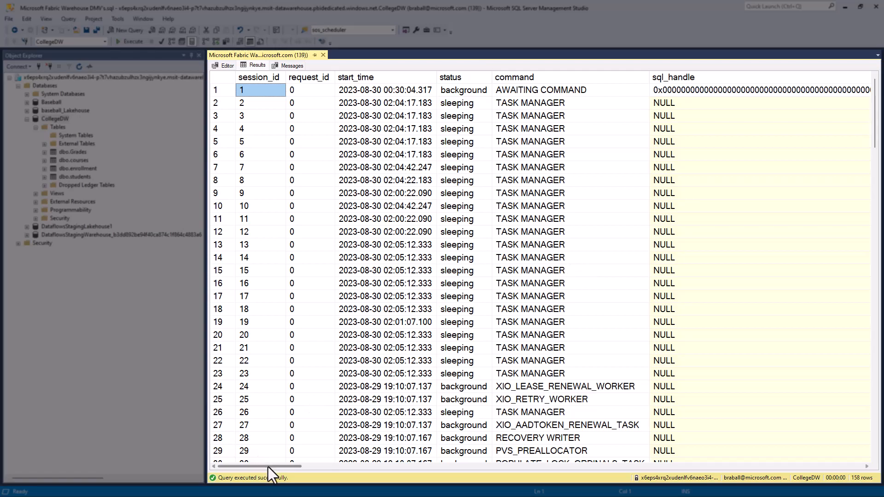
left_click_drag(271, 466, 316, 466)
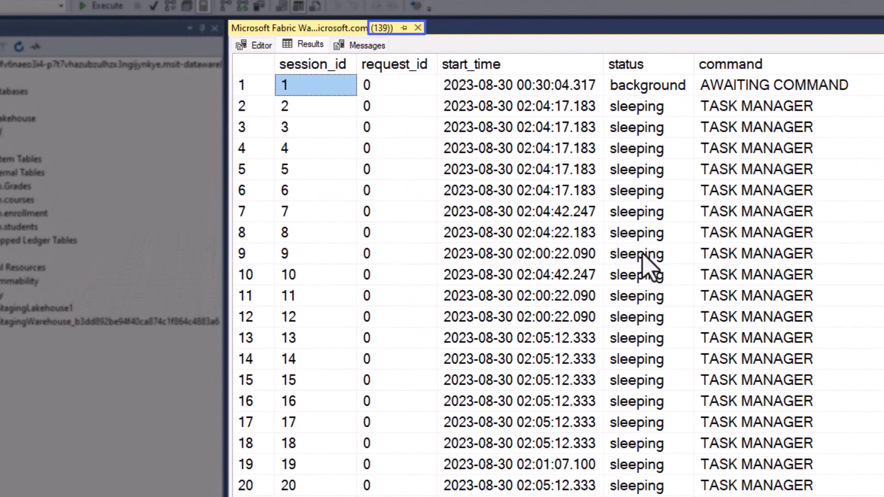
scroll("down", 3)
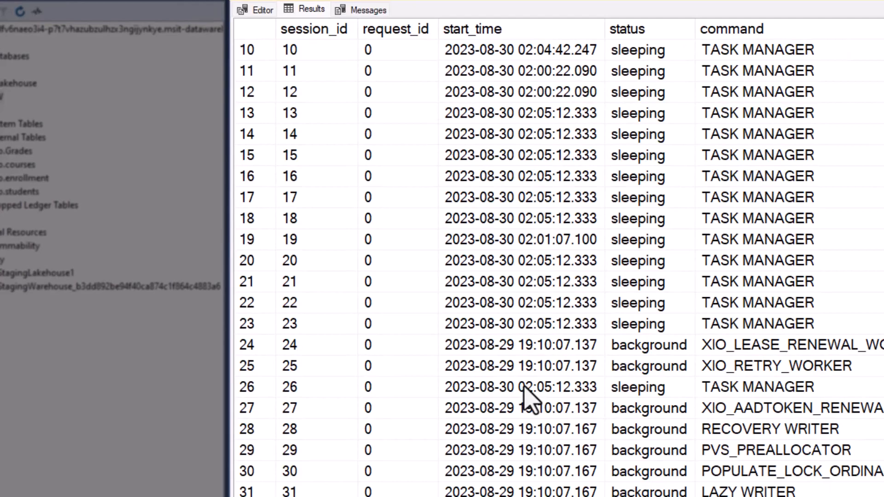
scroll("down", 3)
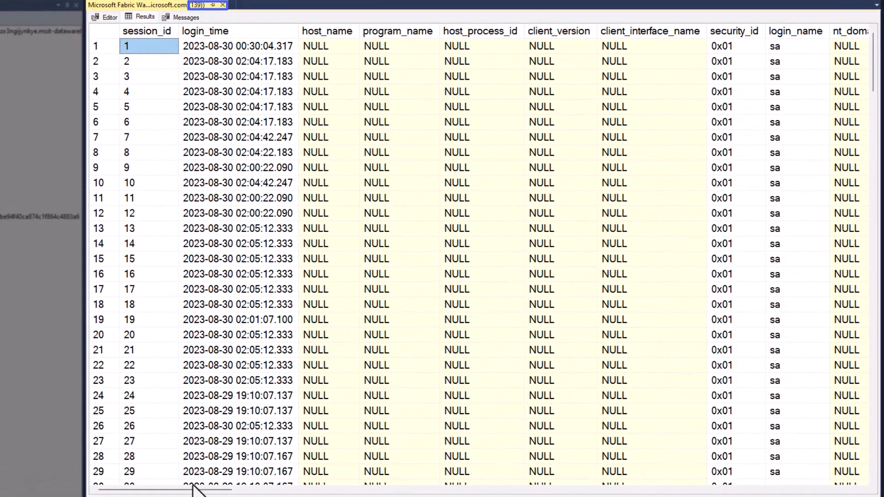
Review the sys.dm_exec_sessions results and single out session 139's login, host and program details.
scroll("down", 3)
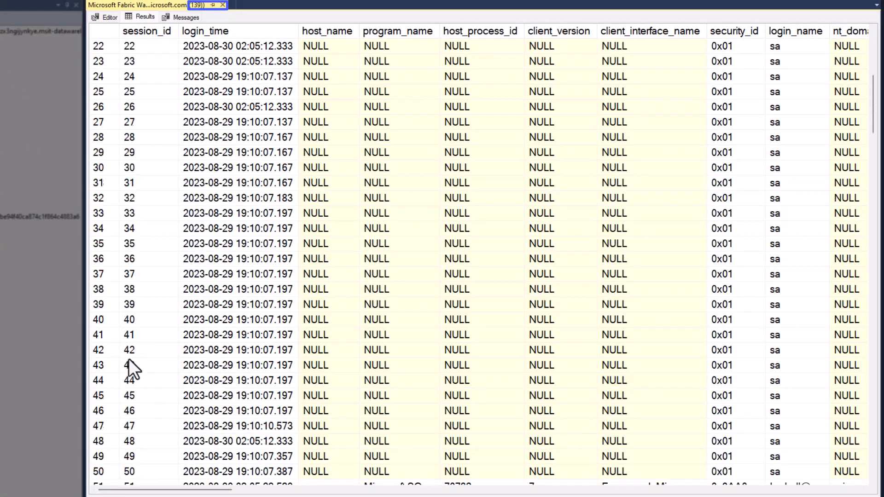
scroll("down", 3)
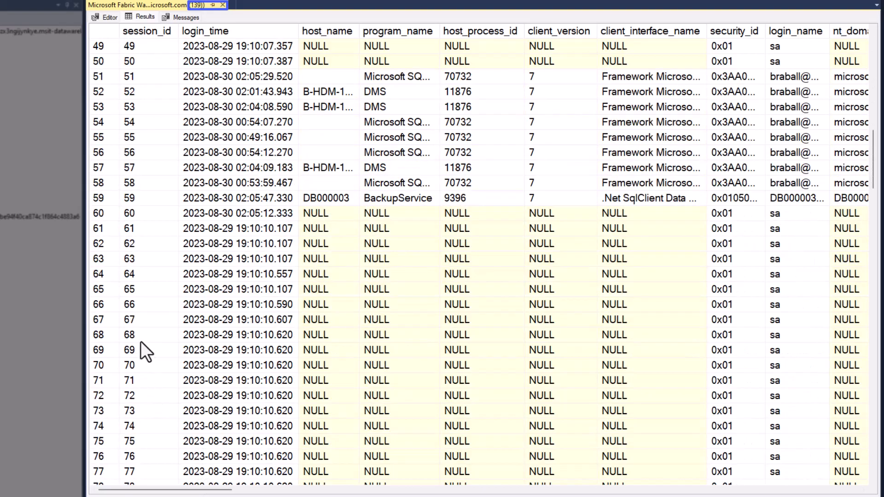
scroll("down", 3)
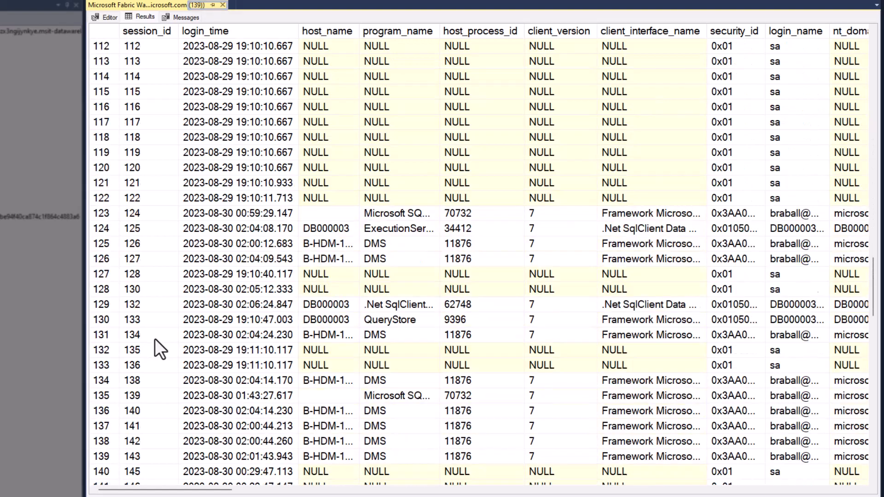
left_click(101, 350)
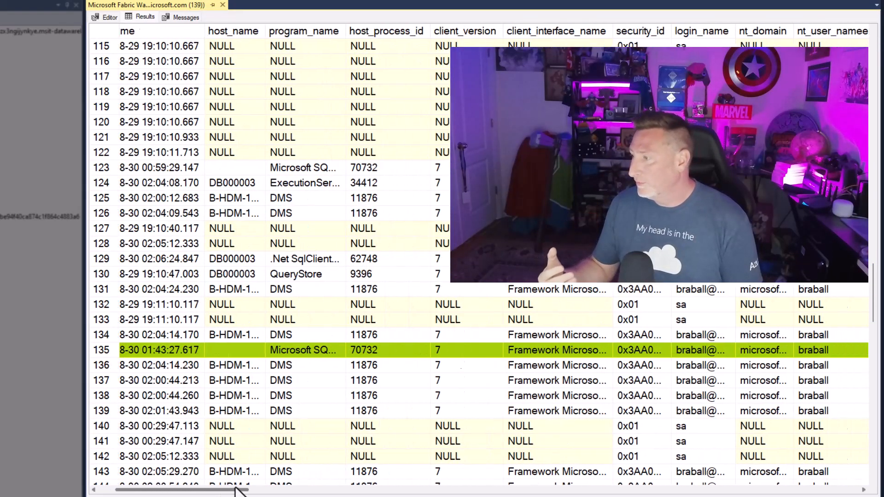
scroll("right", 3)
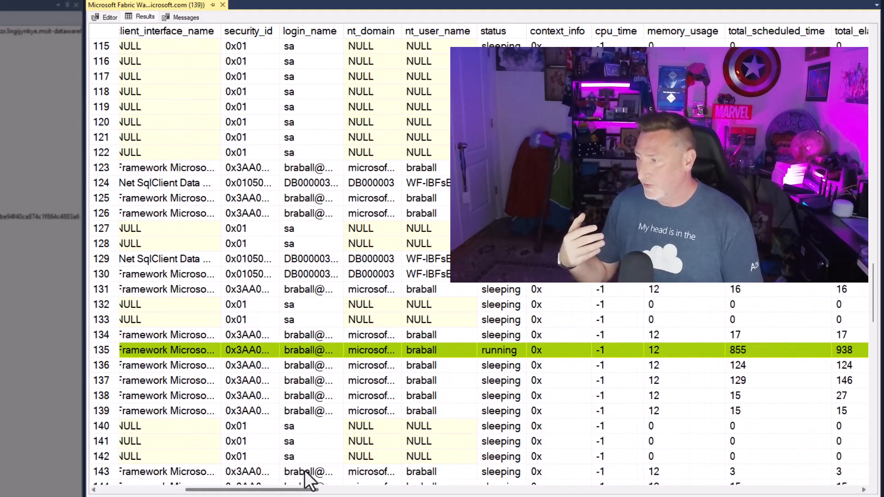
scroll("right", 3)
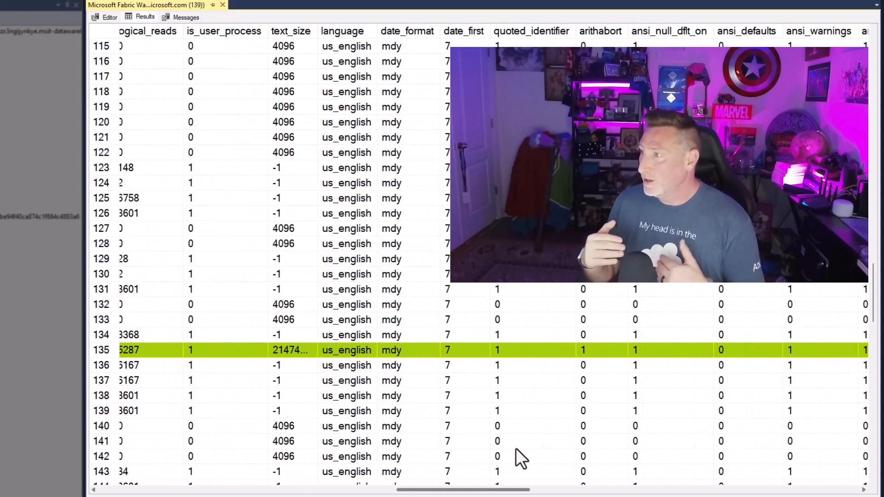
scroll("right", 3)
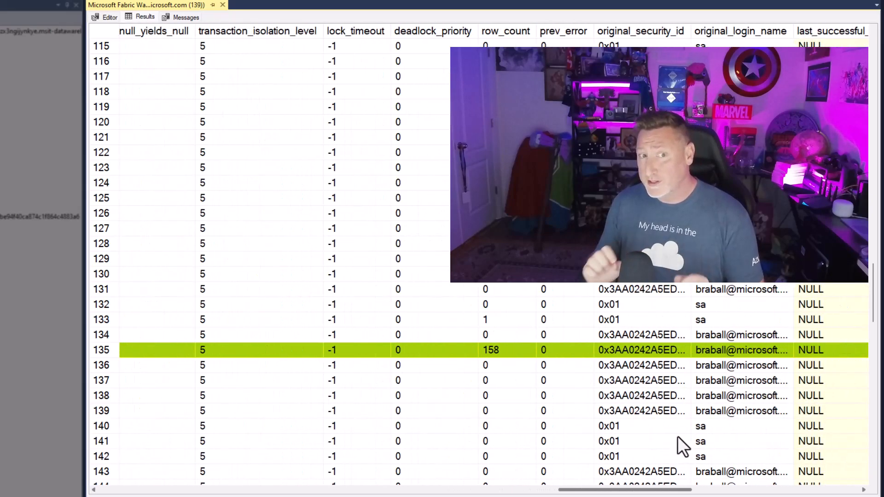
scroll("right", 3)
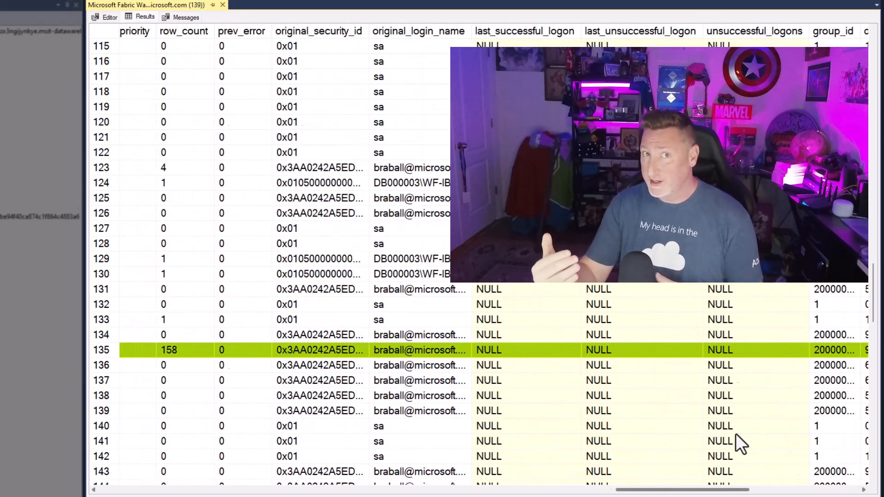
scroll("right", 3)
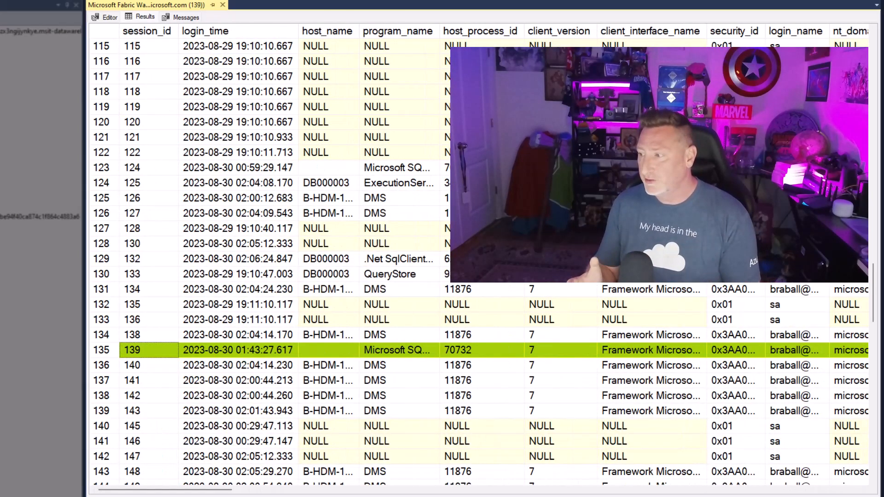
left_click(110, 17)
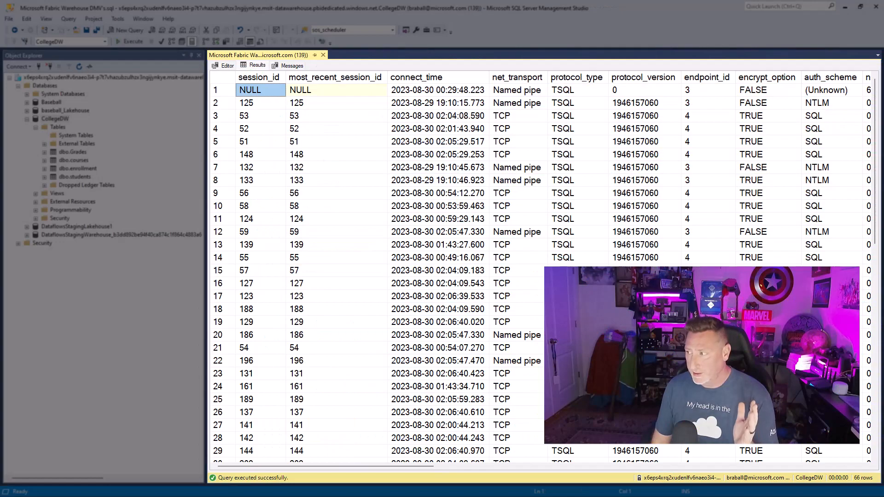
Inspect session 139's row in the 66 sys.dm_exec_connections results, then return to the script.
left_click(245, 244)
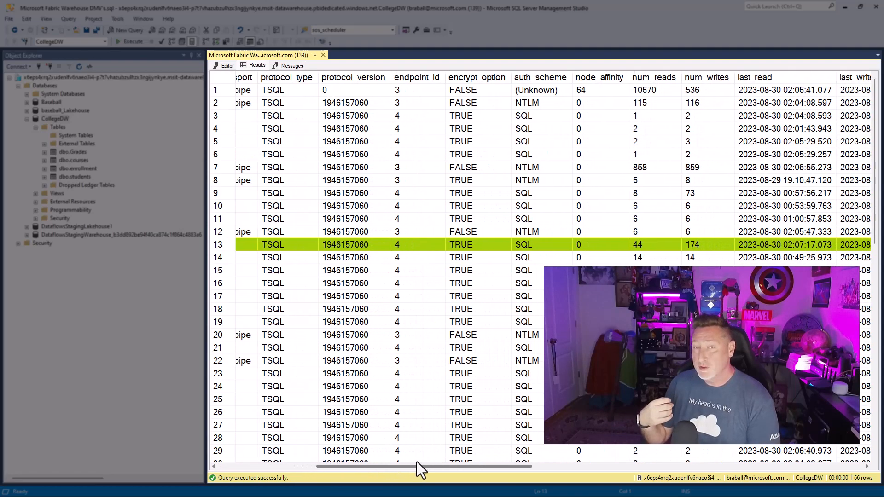
scroll("right", 3)
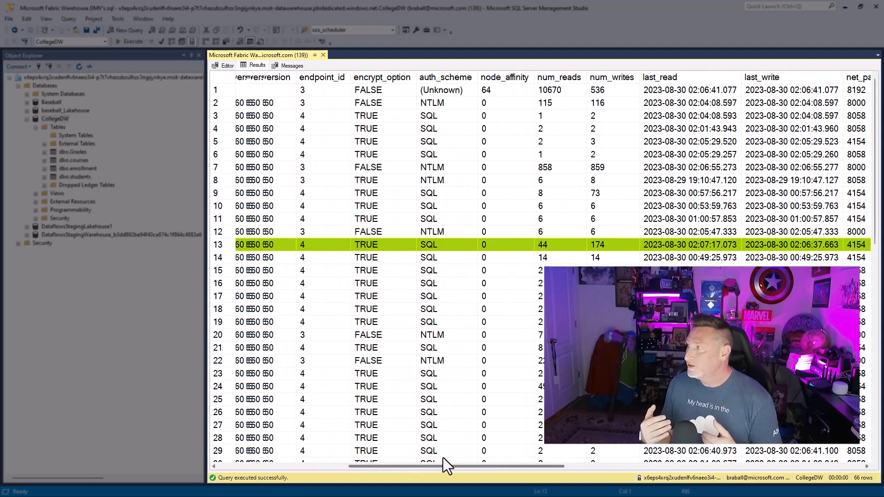
left_click(228, 66)
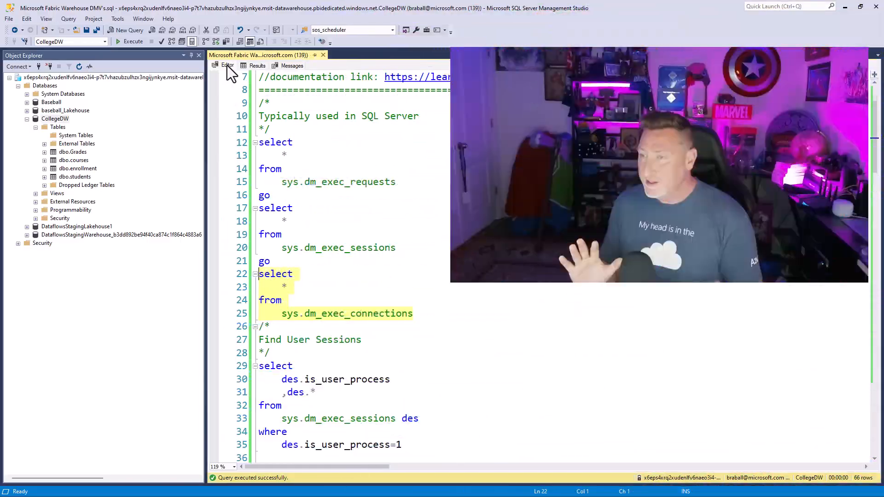
Run the currently executing user requests query and review the two requests for sessions 133 and 139.
scroll("down", 3)
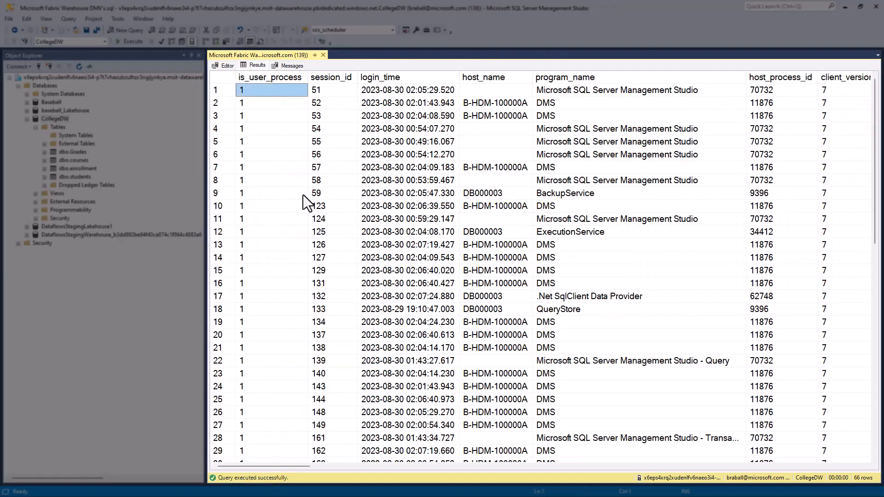
mouse_move(359, 179)
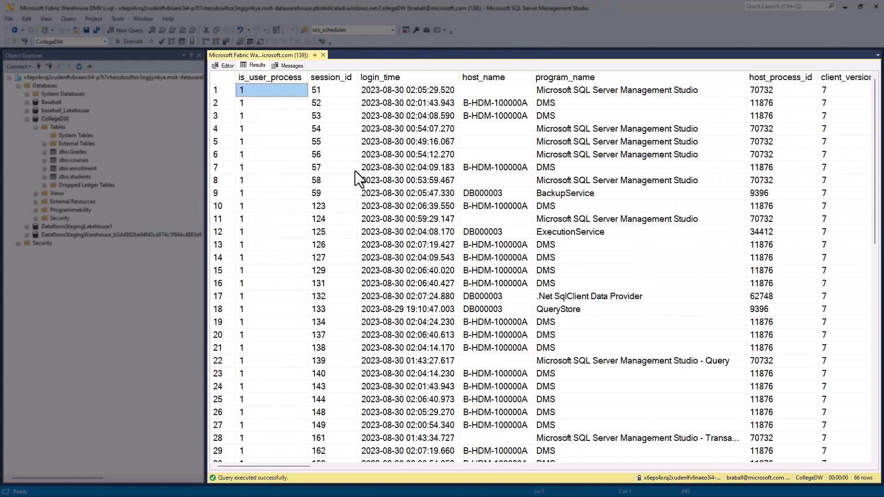
mouse_move(333, 224)
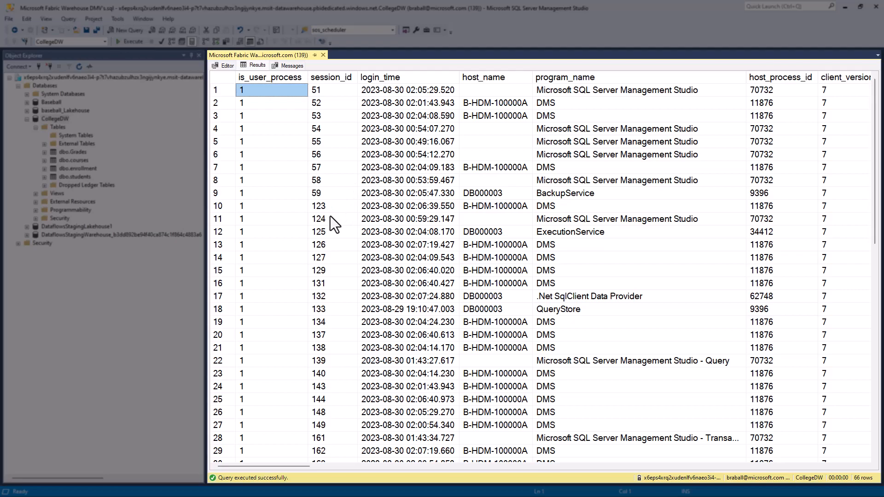
mouse_move(334, 328)
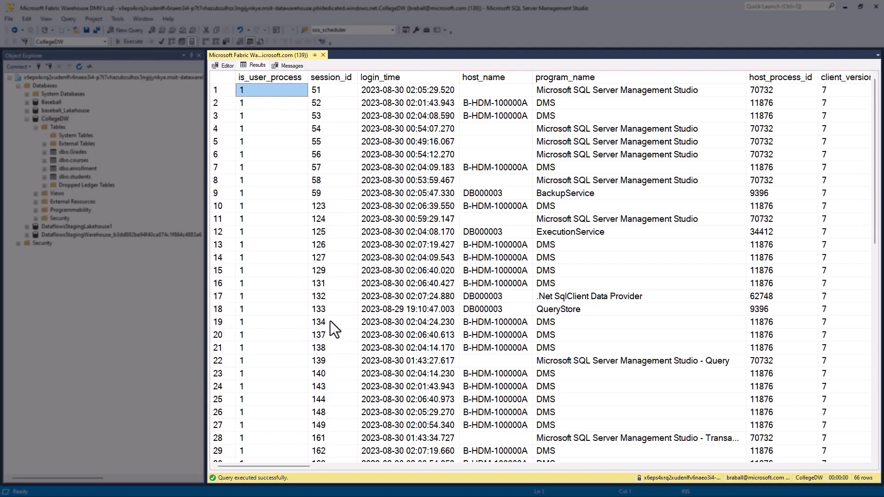
mouse_move(229, 370)
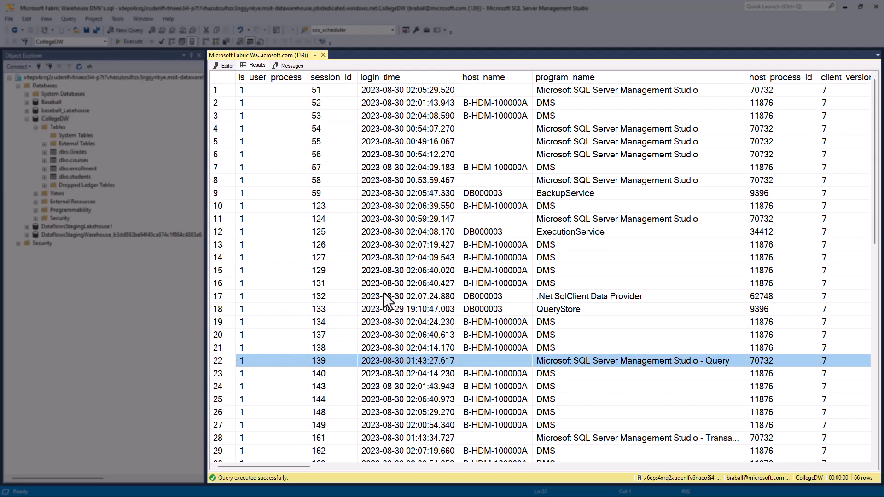
scroll("down", 3)
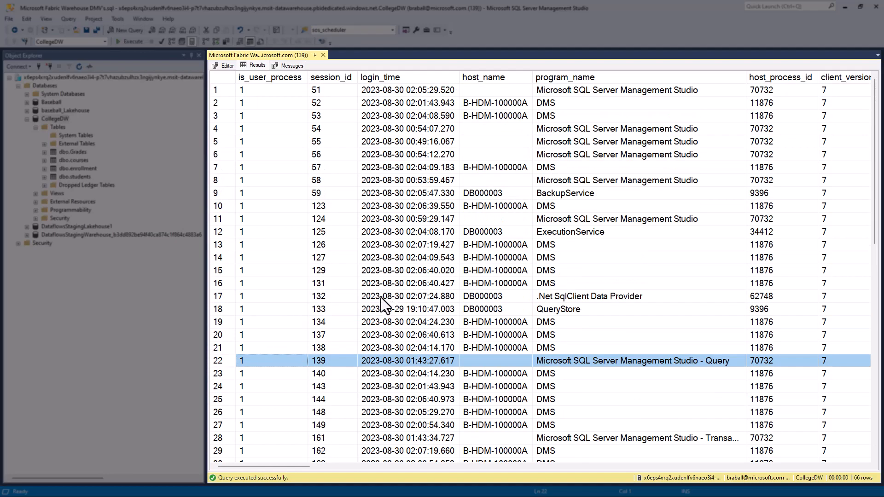
left_click(227, 64)
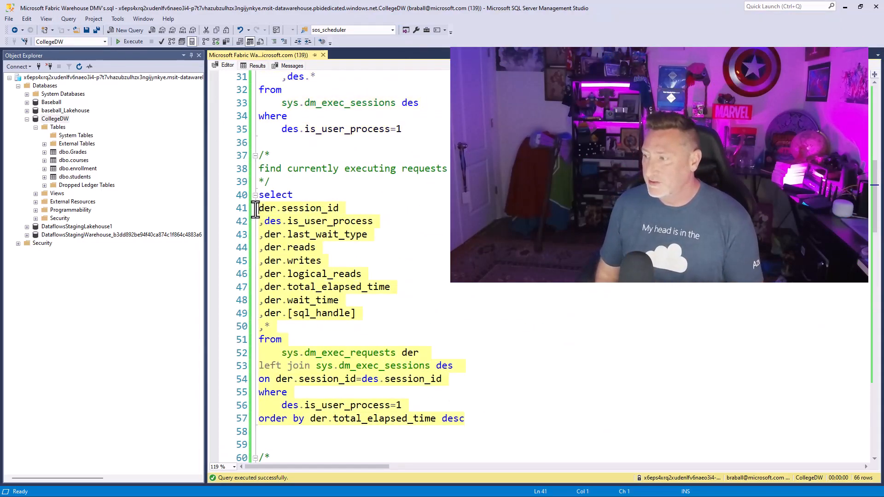
double_click(275, 194)
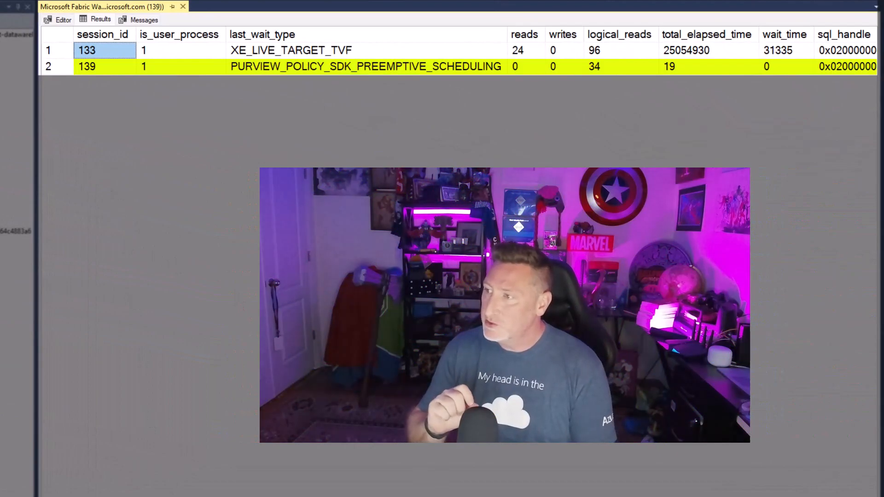
scroll("right", 3)
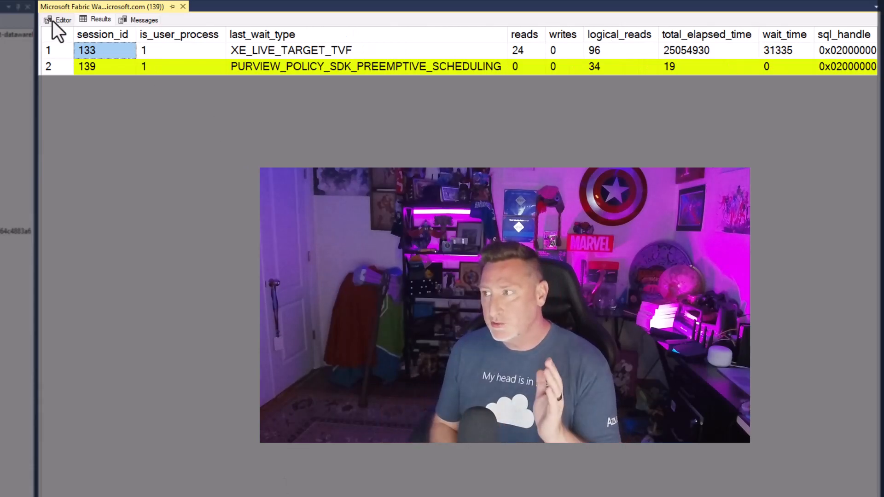
left_click(59, 19)
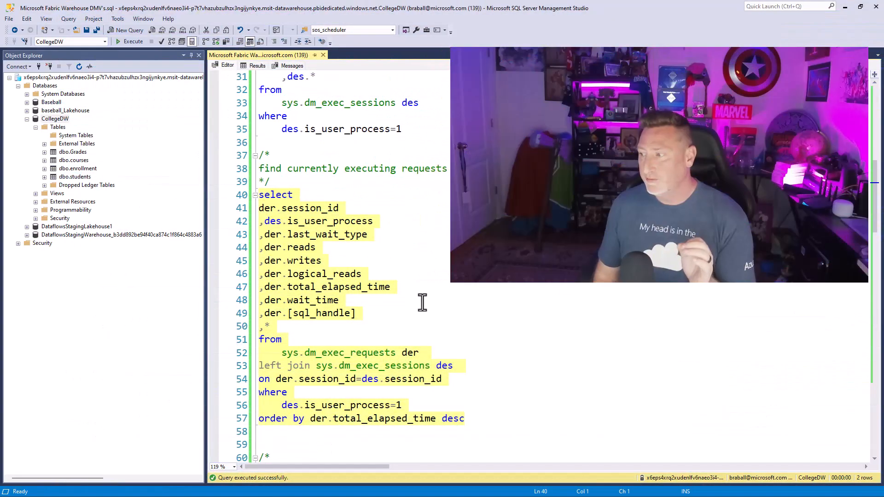
Run the table count queries in SQLQuery6: 2000000 enrollments, 17998 courses, 1799998 students, 1200548 grades.
scroll("down", 3)
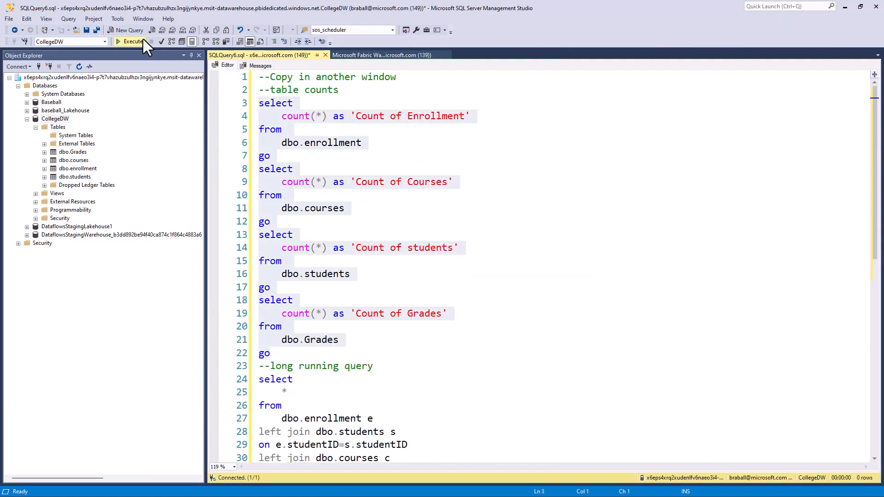
left_click(130, 42)
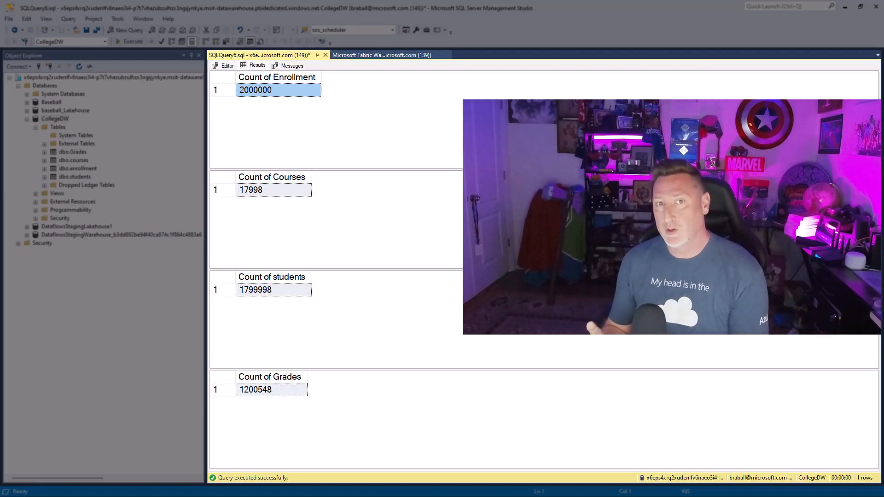
left_click(227, 66)
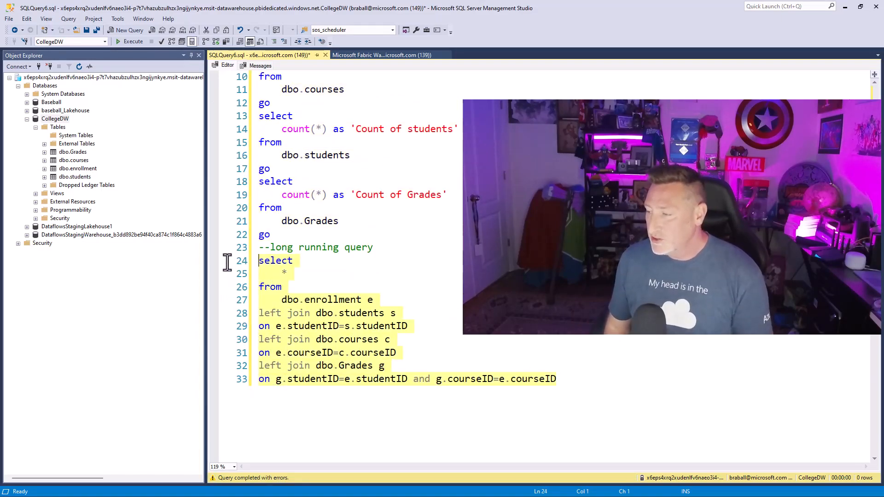
Start the long-running query joining enrollment, students, courses and Grades.
left_click(130, 41)
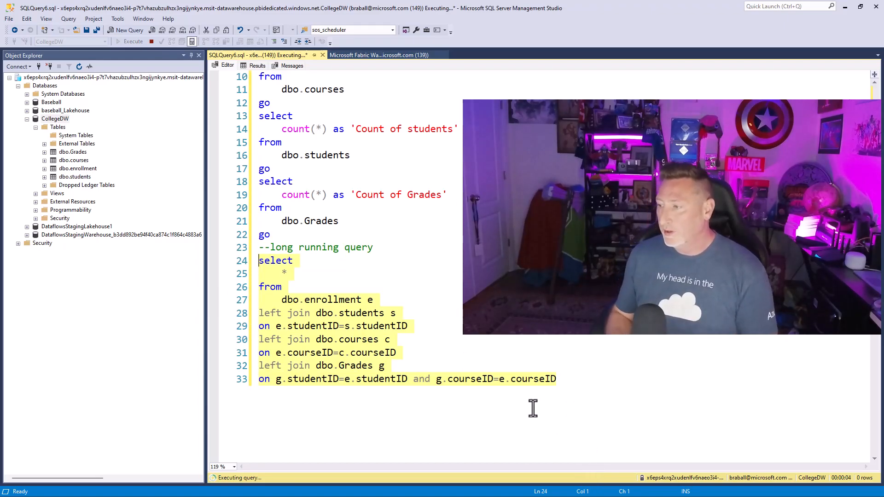
mouse_move(539, 396)
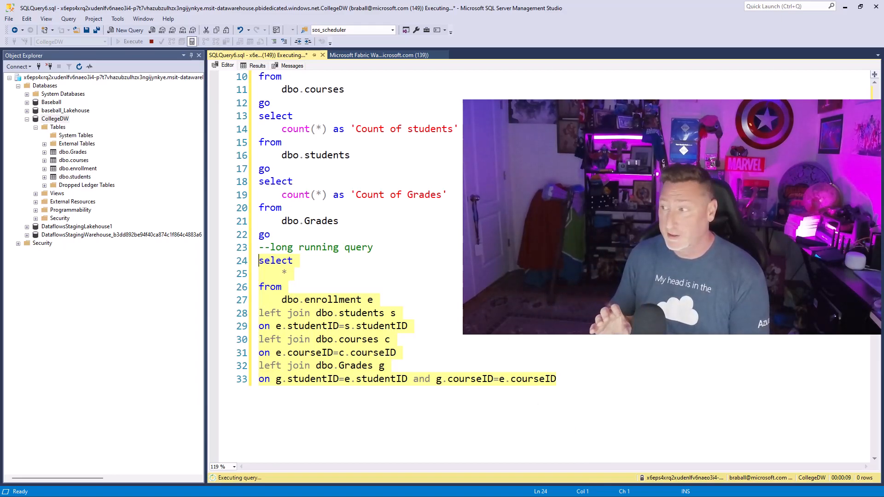
mouse_move(374, 71)
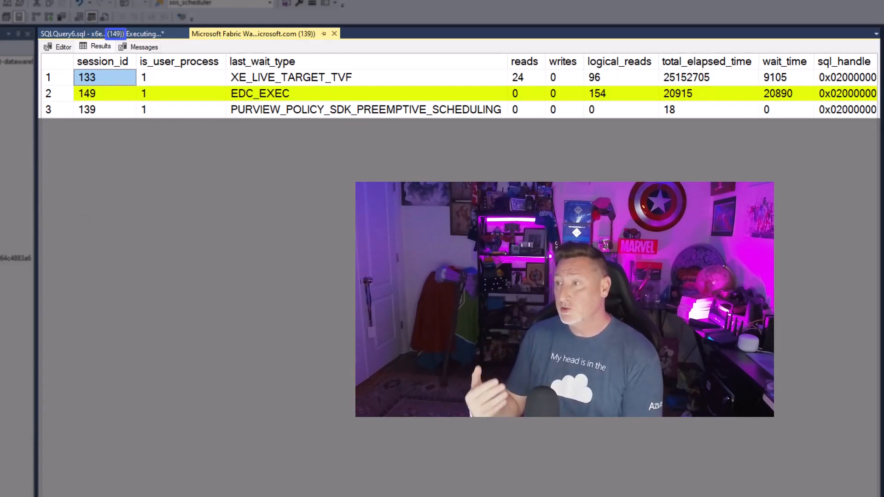
Check the rerun executing-requests results for session 149 waiting on EDC_EXEC.
scroll("right", 3)
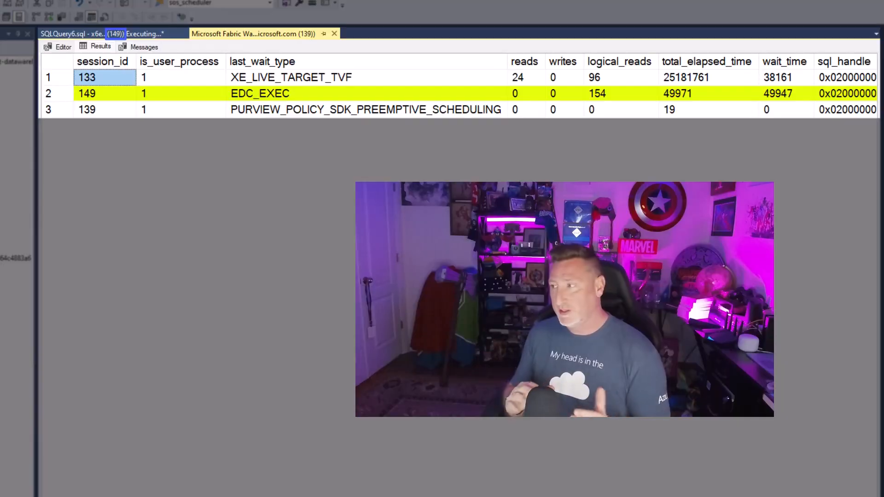
left_click(228, 65)
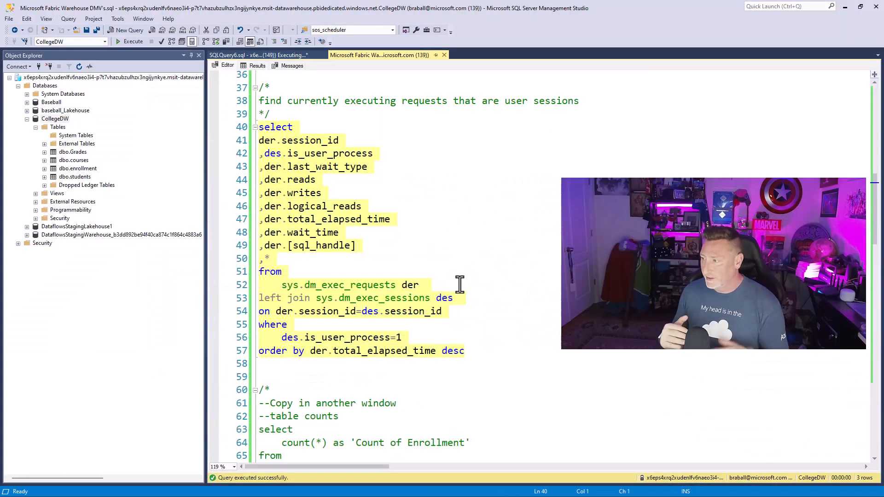
Review the 67 sys.dm_tran_locks rows covering database, metadata, RID, page and object locks.
scroll("down", 3)
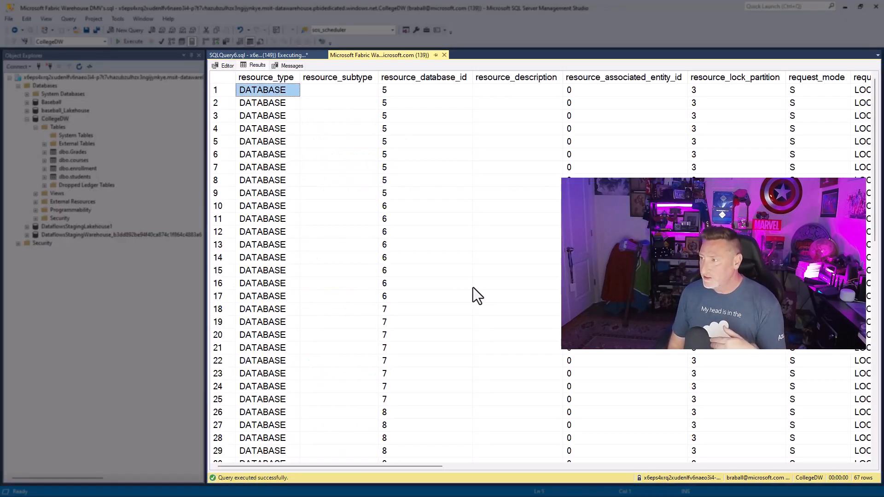
mouse_move(417, 321)
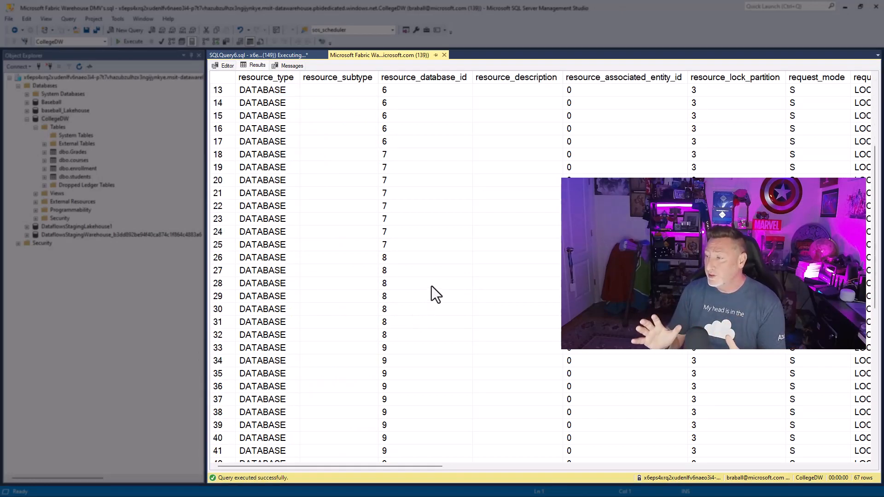
scroll("down", 3)
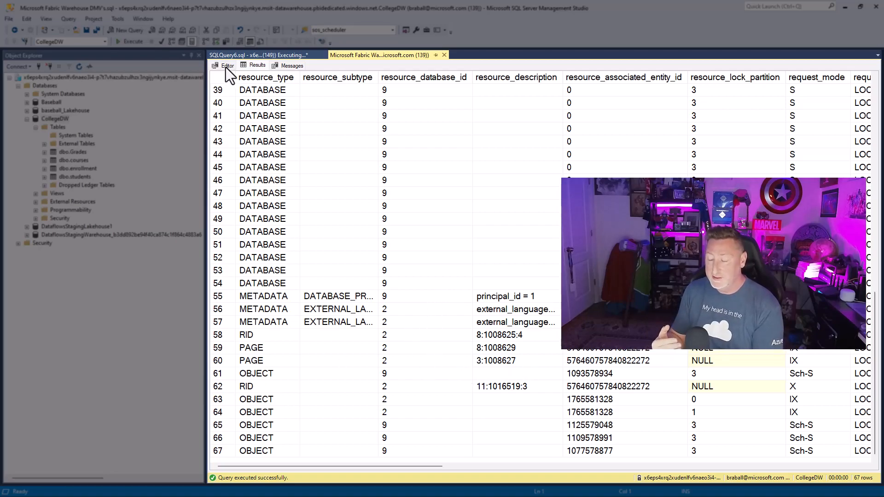
left_click(227, 65)
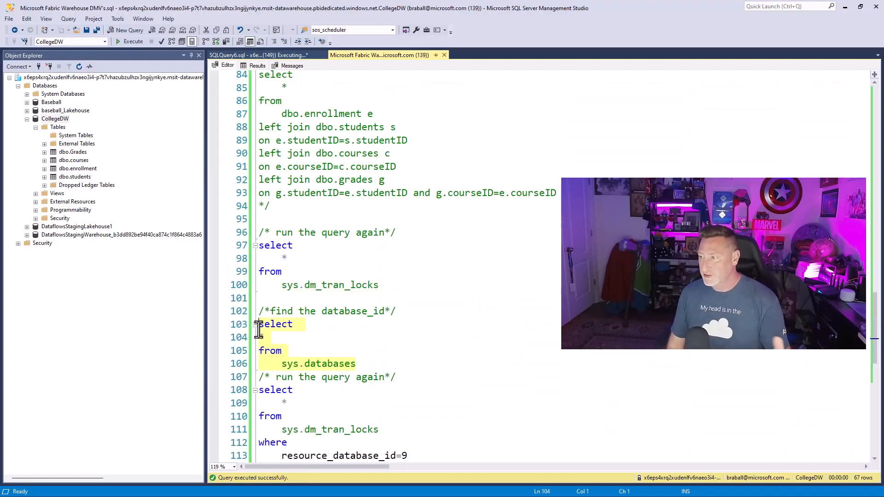
Run the sys.databases lookup and filter the dm_tran_locks query to database 9 and session 149.
left_click(133, 41)
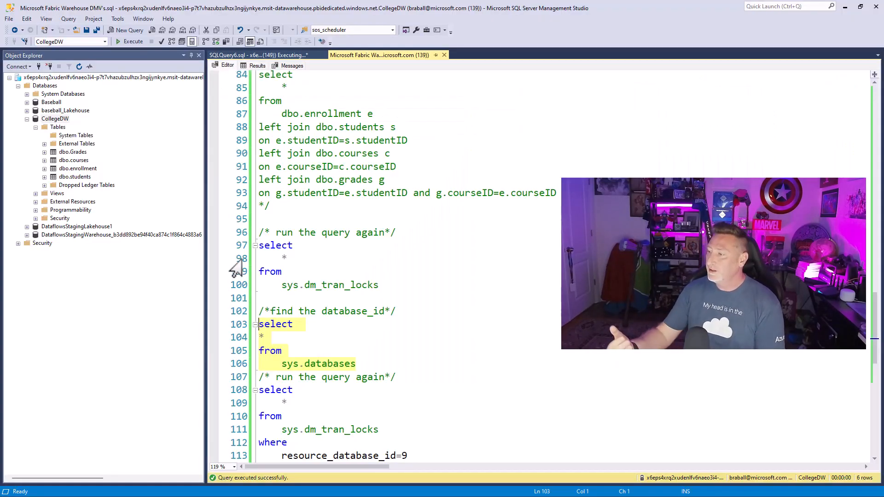
scroll("down", 3)
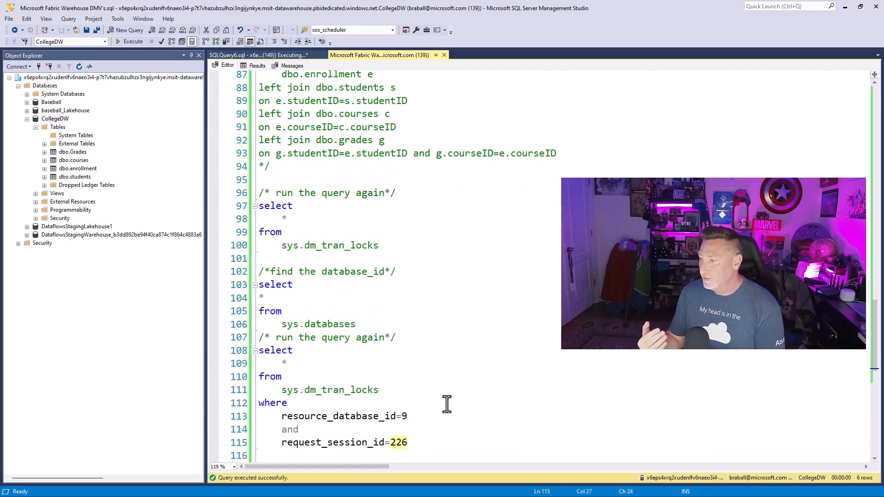
type("149")
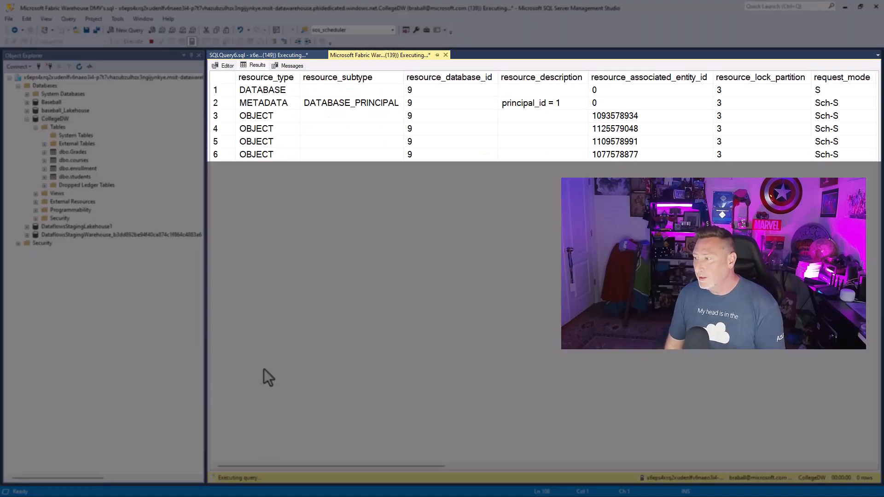
Scroll the lock results right to confirm request_status granted for session 149.
left_click(262, 90)
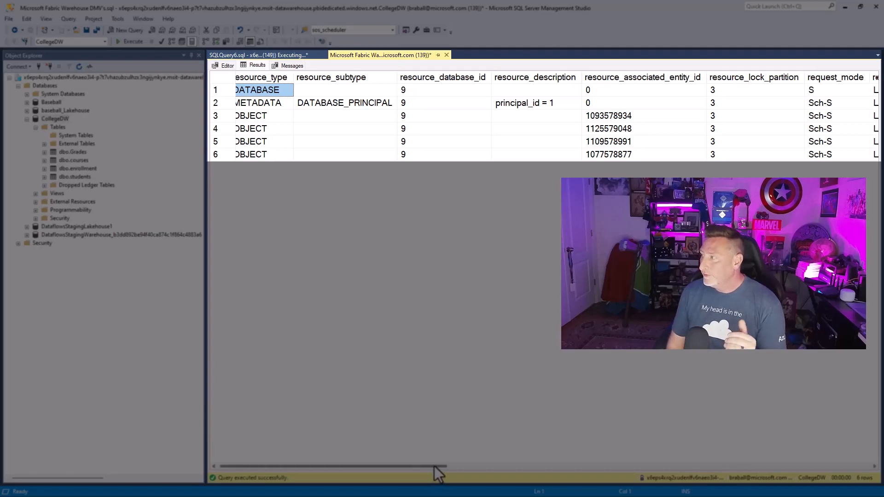
left_click_drag(441, 465, 518, 466)
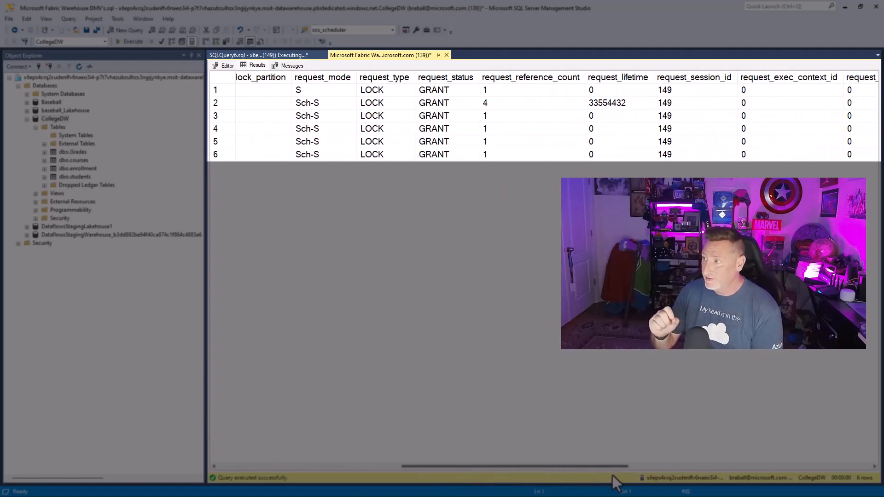
scroll("right", 3)
type("KILL 14")
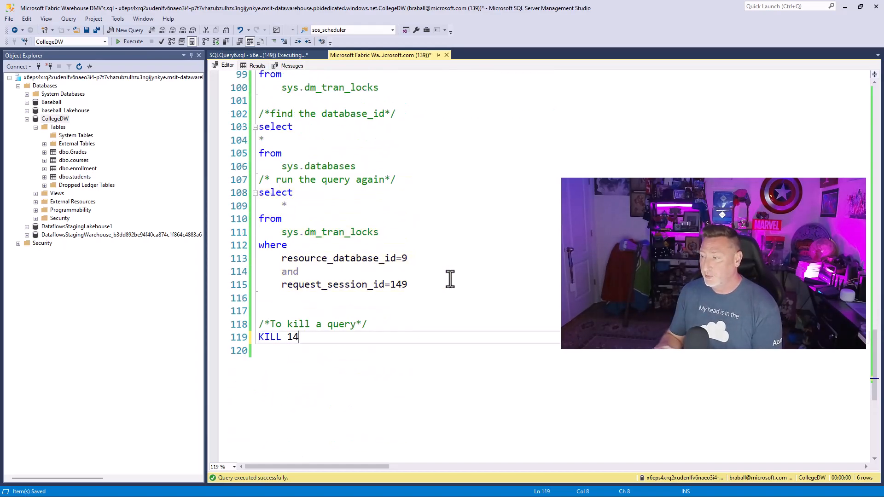
Execute KILL 149 and check SQLQuery6 reports the connection forcibly closed.
type("9")
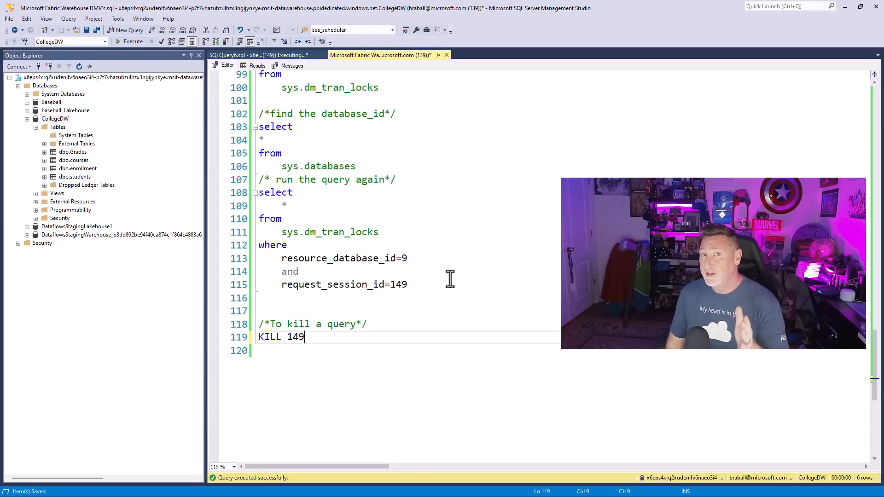
mouse_move(378, 202)
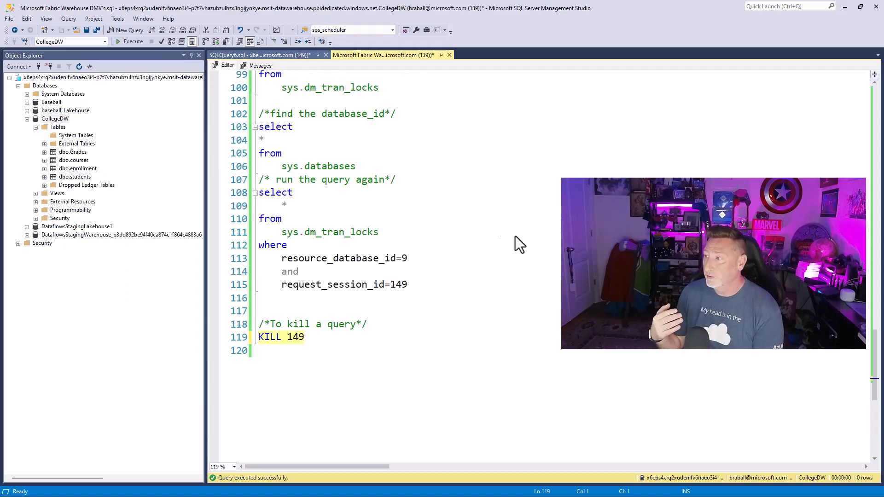
left_click(129, 41)
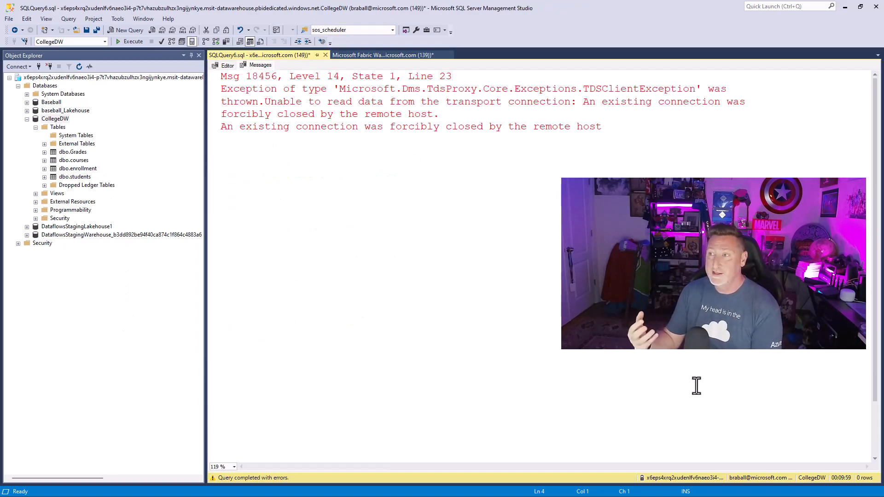